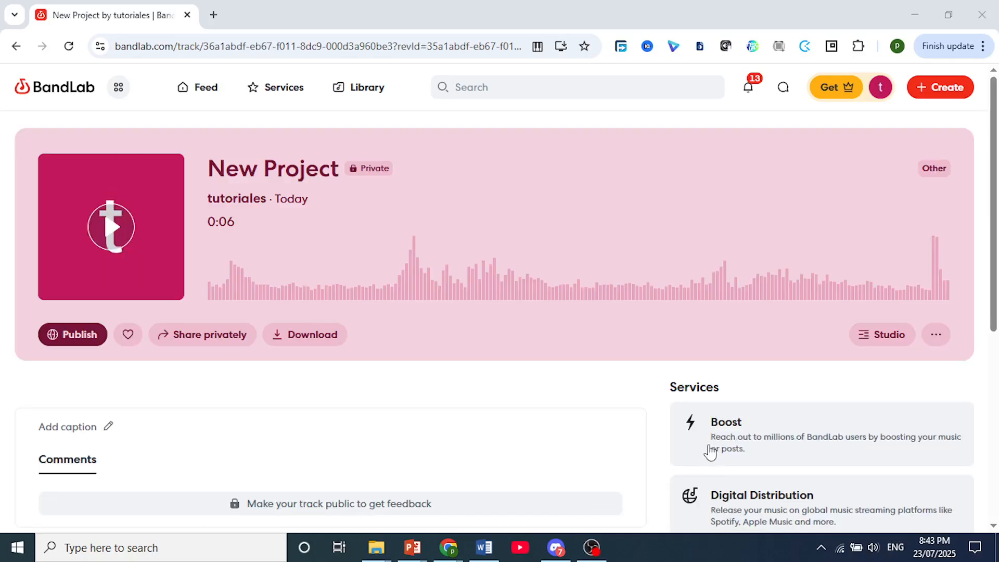
{"action": "mouse_move", "coordinate": [606, 384]}
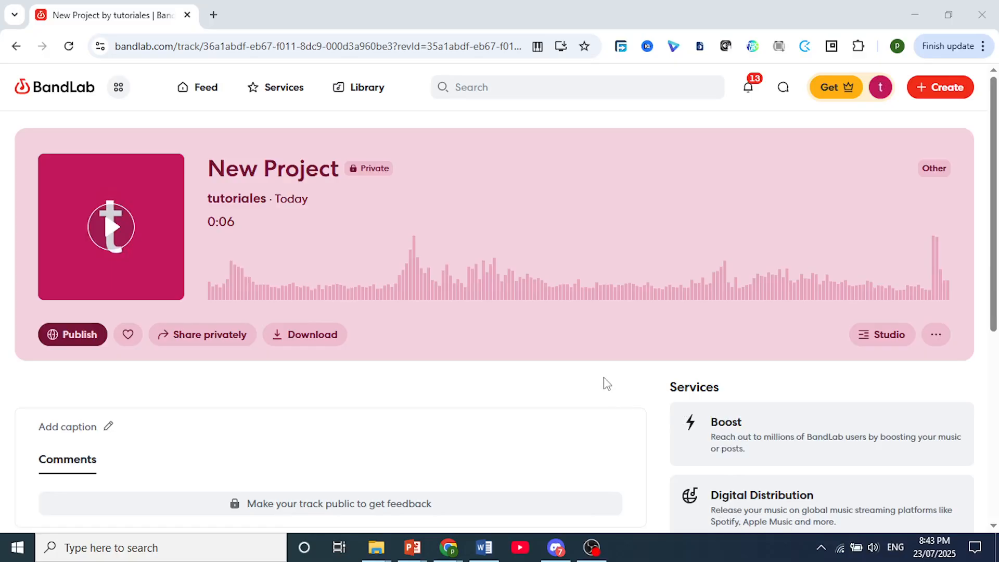
{"action": "mouse_move", "coordinate": [799, 411]}
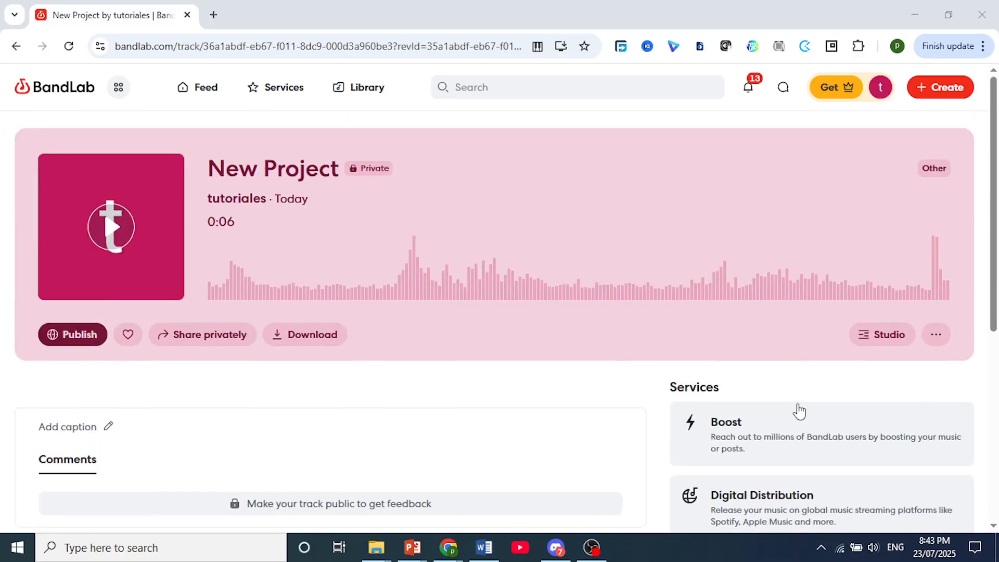
Start a new empty project from the Create menu's New Project option.
{"action": "left_click", "coordinate": [939, 87]}
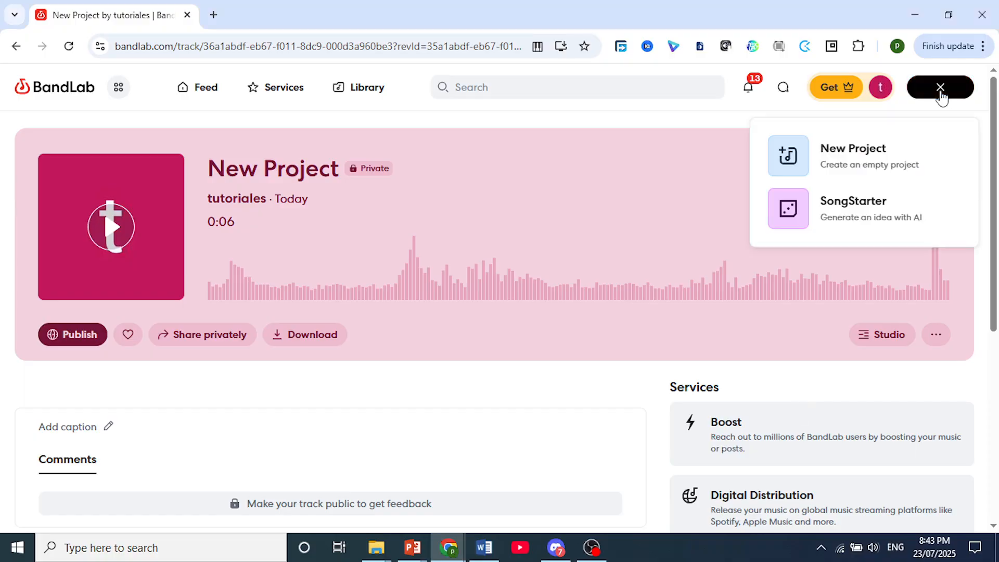
{"action": "mouse_move", "coordinate": [878, 168]}
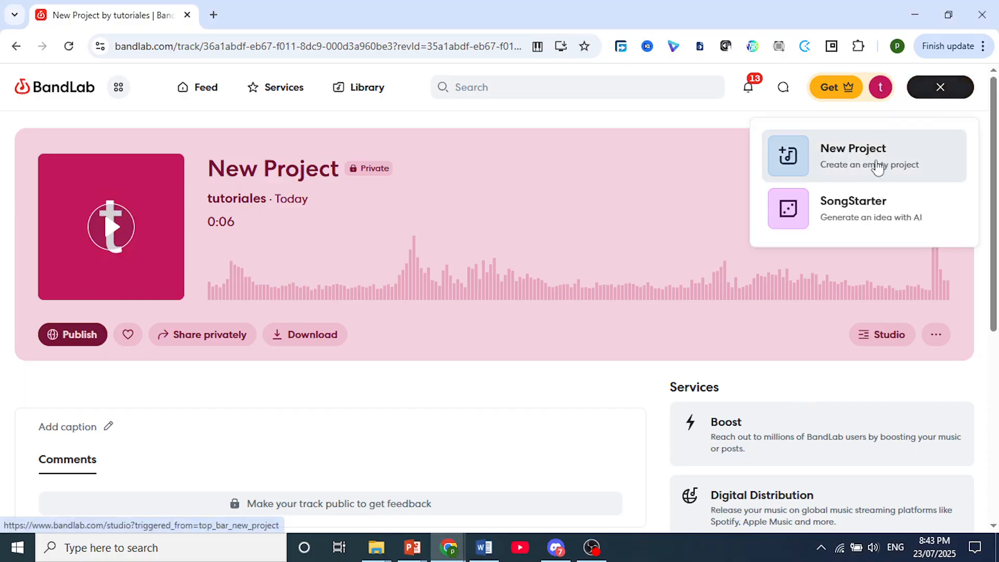
{"action": "left_click", "coordinate": [854, 156]}
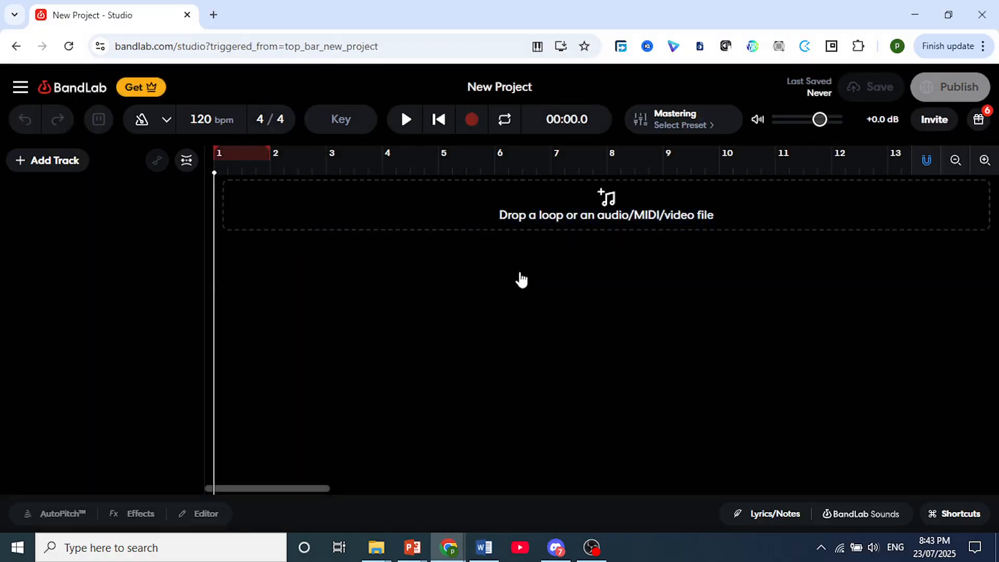
Bring up the New Track chooser via Add Track.
{"action": "left_click", "coordinate": [47, 160]}
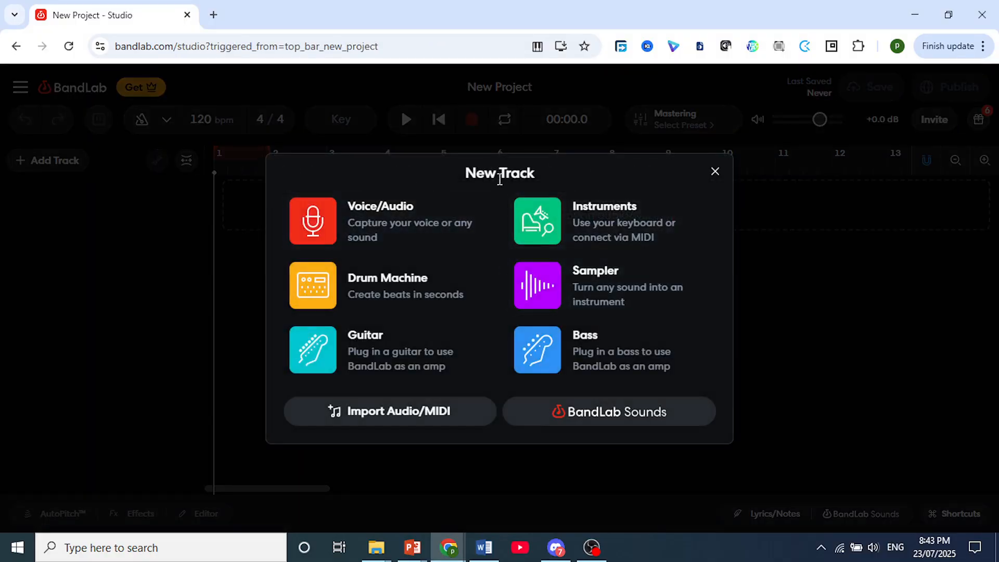
{"action": "mouse_move", "coordinate": [363, 295]}
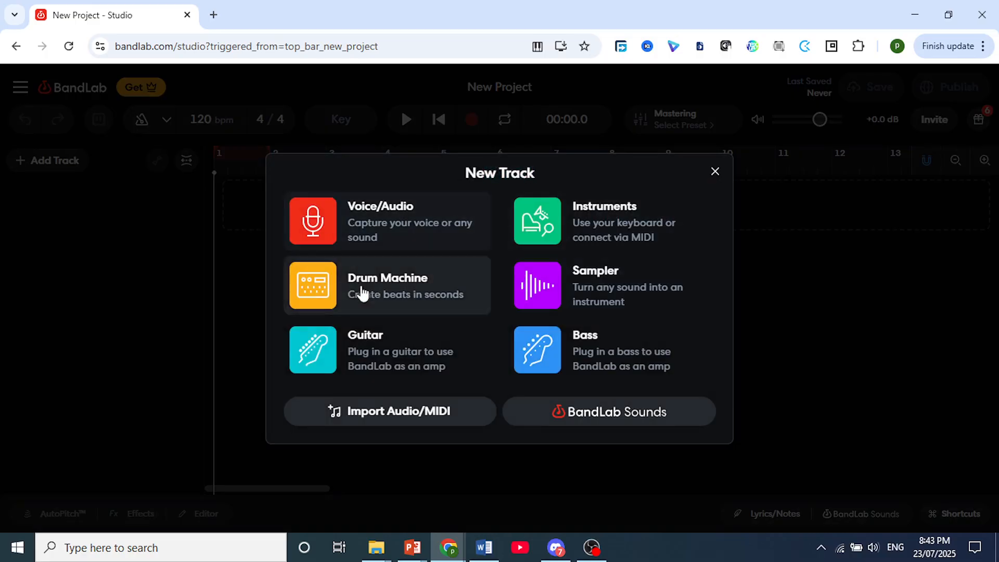
{"action": "mouse_move", "coordinate": [389, 234]}
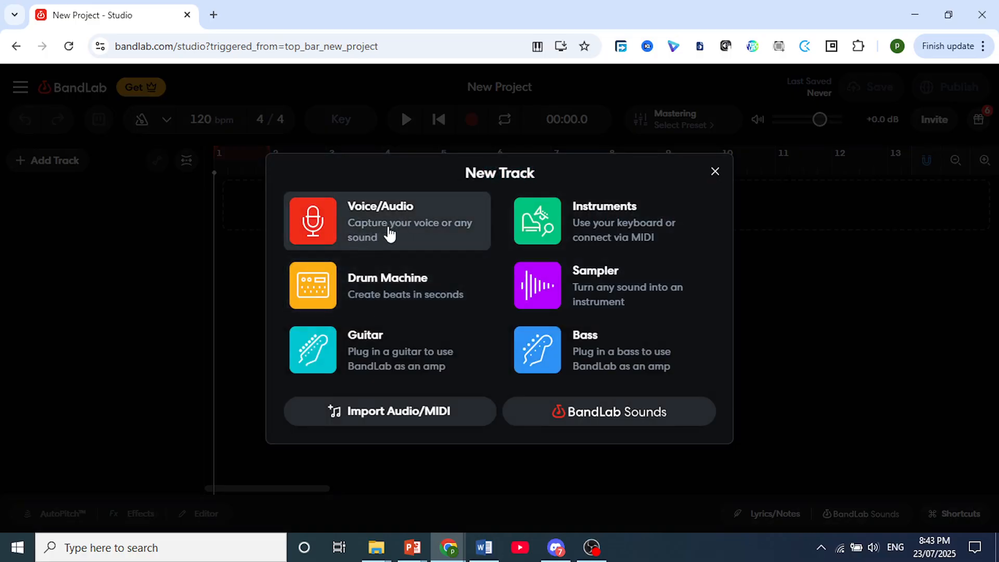
{"action": "mouse_move", "coordinate": [464, 224]}
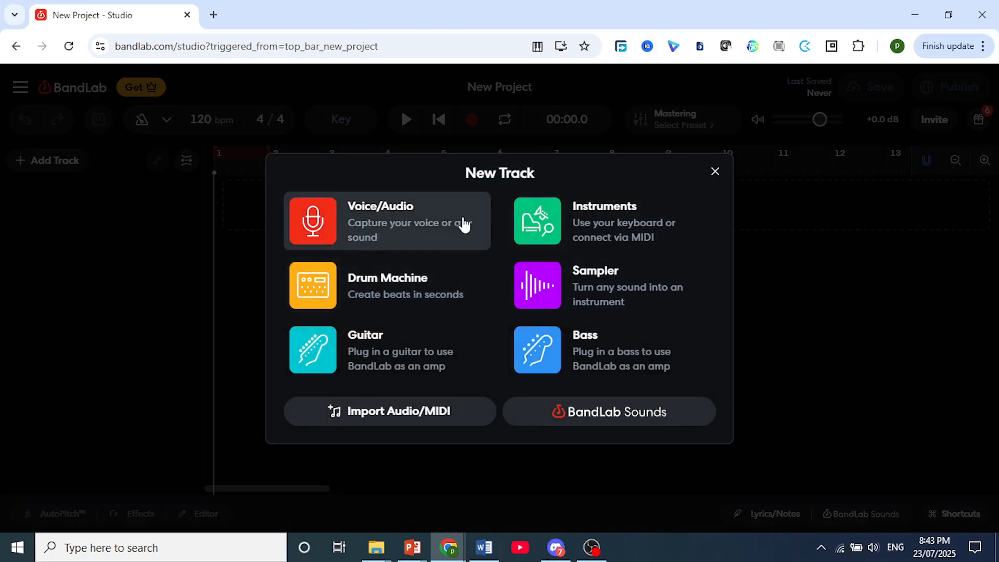
Add a Voice/Audio track and allow microphone access while visiting the site.
{"action": "left_click", "coordinate": [385, 221]}
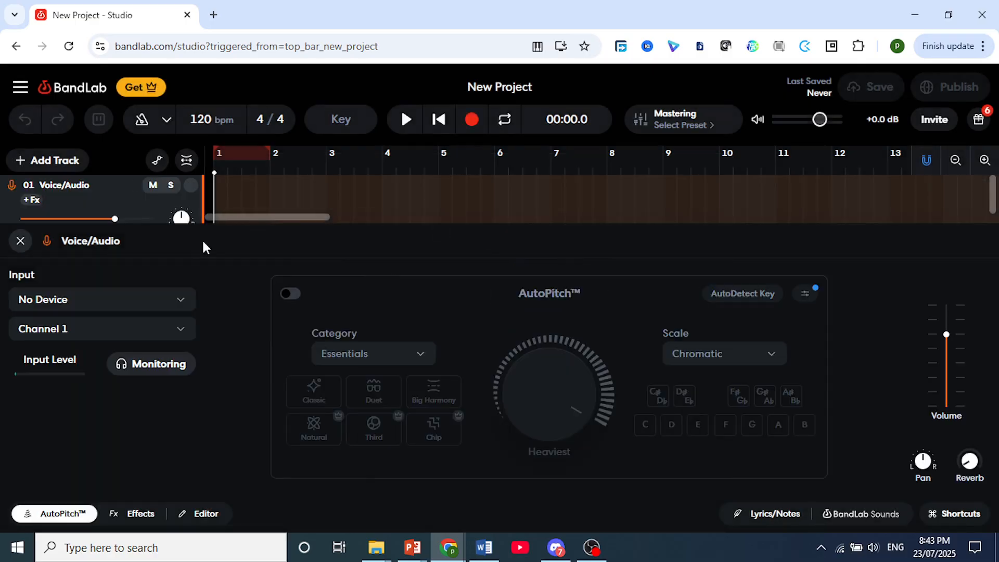
{"action": "left_click", "coordinate": [151, 365]}
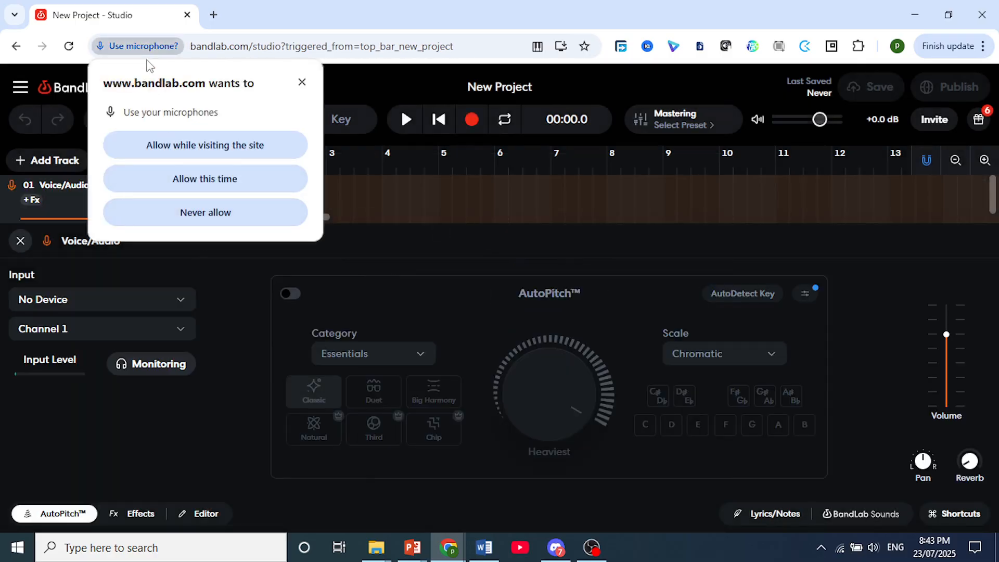
{"action": "mouse_move", "coordinate": [186, 80]}
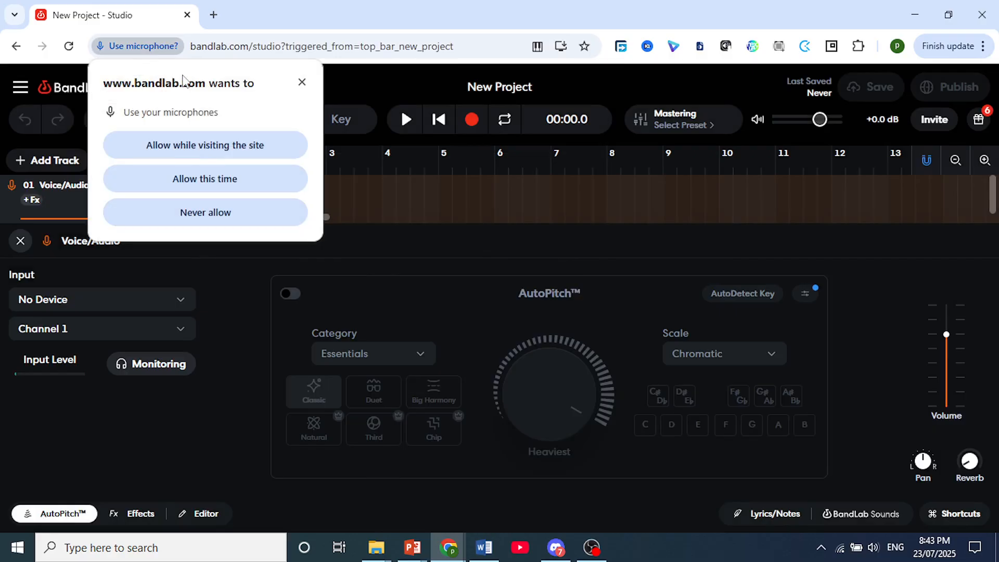
{"action": "mouse_move", "coordinate": [205, 145]}
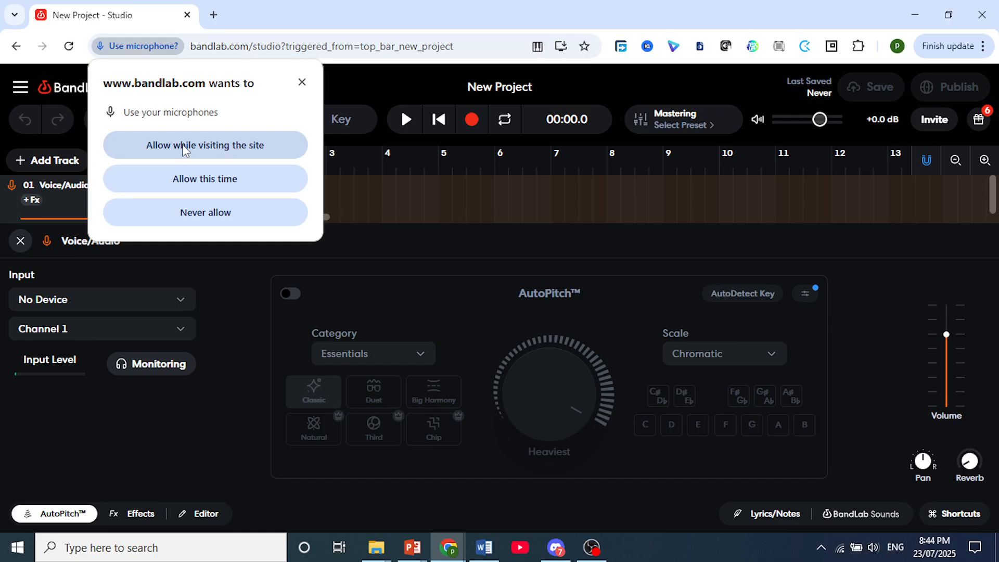
{"action": "left_click", "coordinate": [205, 145]}
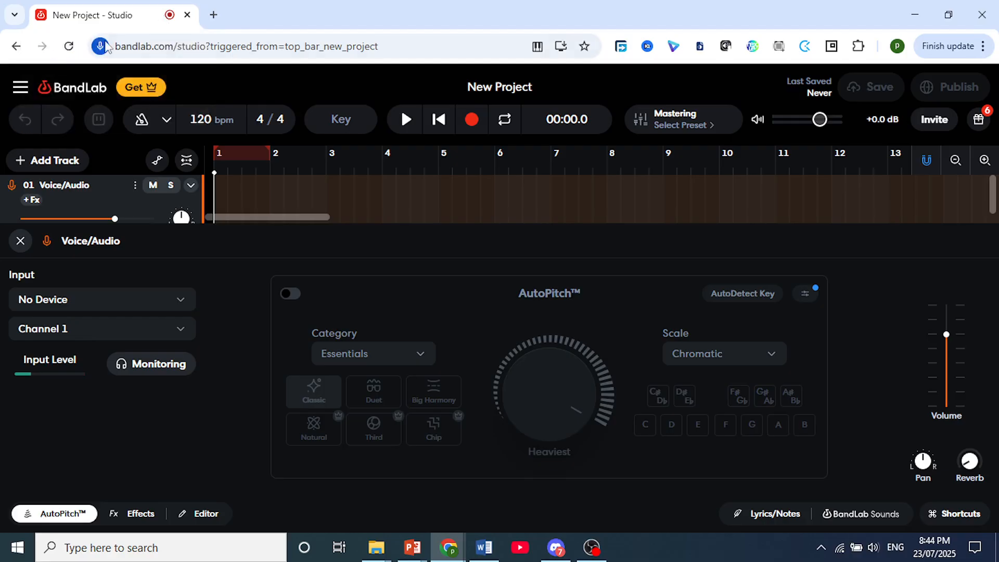
Toggle BandLab's MIDI device permission in site settings and reload the Studio page.
{"action": "left_click", "coordinate": [100, 46]}
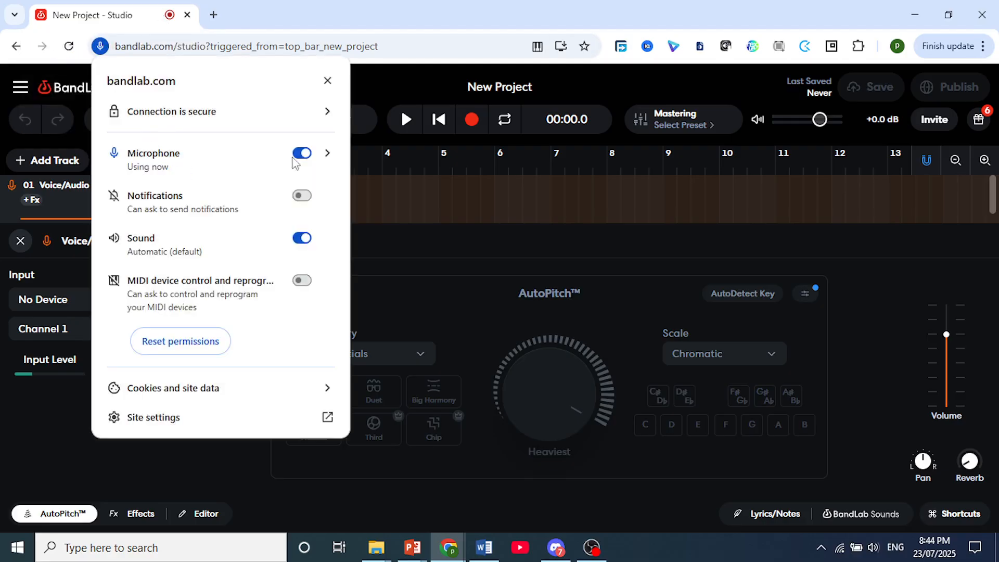
{"action": "mouse_move", "coordinate": [317, 295]}
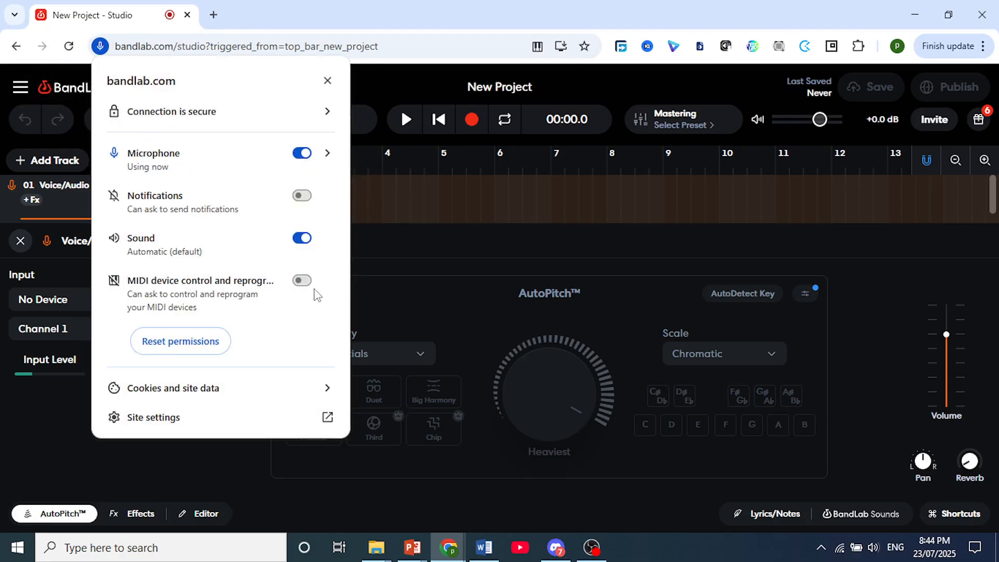
{"action": "mouse_move", "coordinate": [160, 290]}
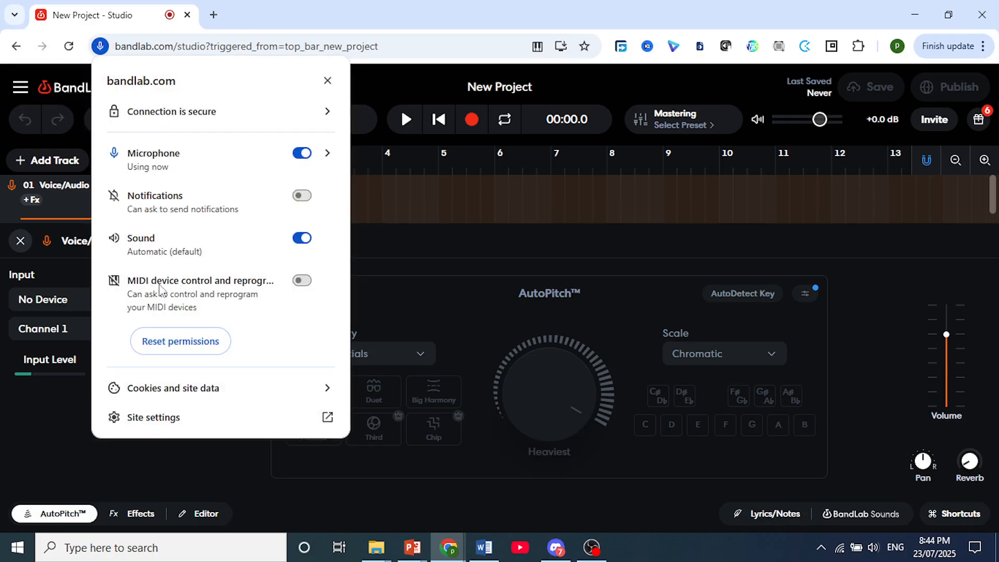
{"action": "mouse_move", "coordinate": [301, 281]}
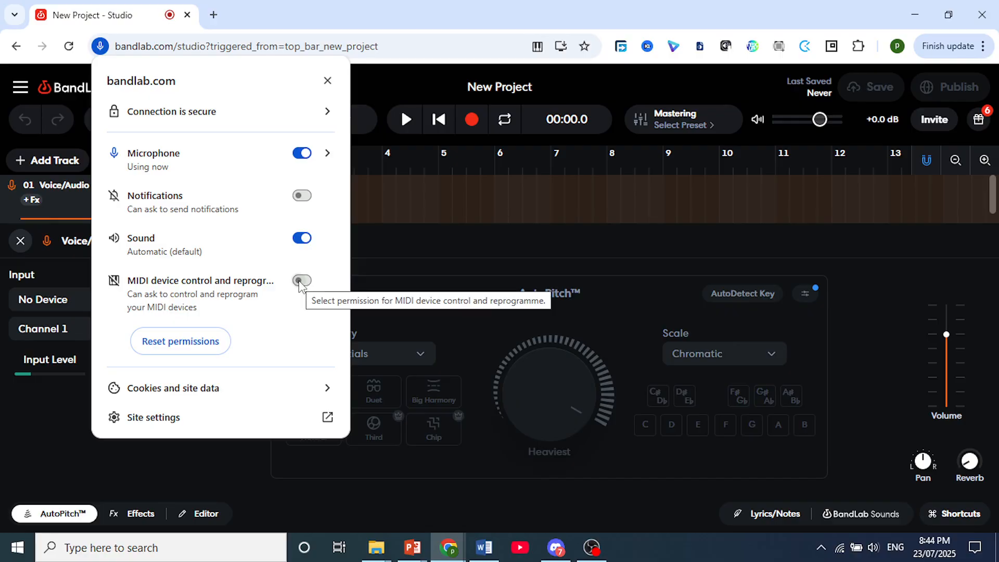
{"action": "left_click", "coordinate": [302, 280]}
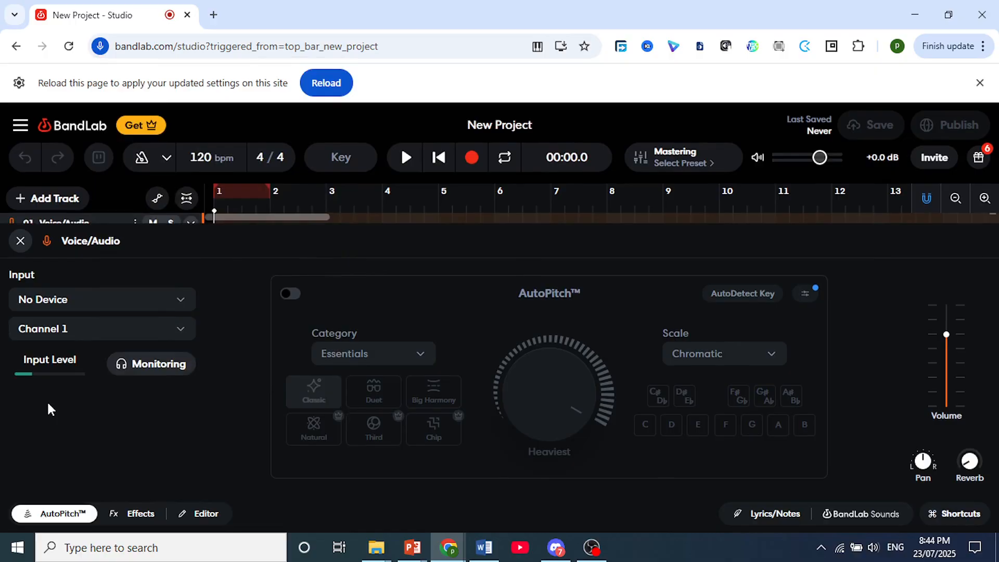
{"action": "mouse_move", "coordinate": [361, 301]}
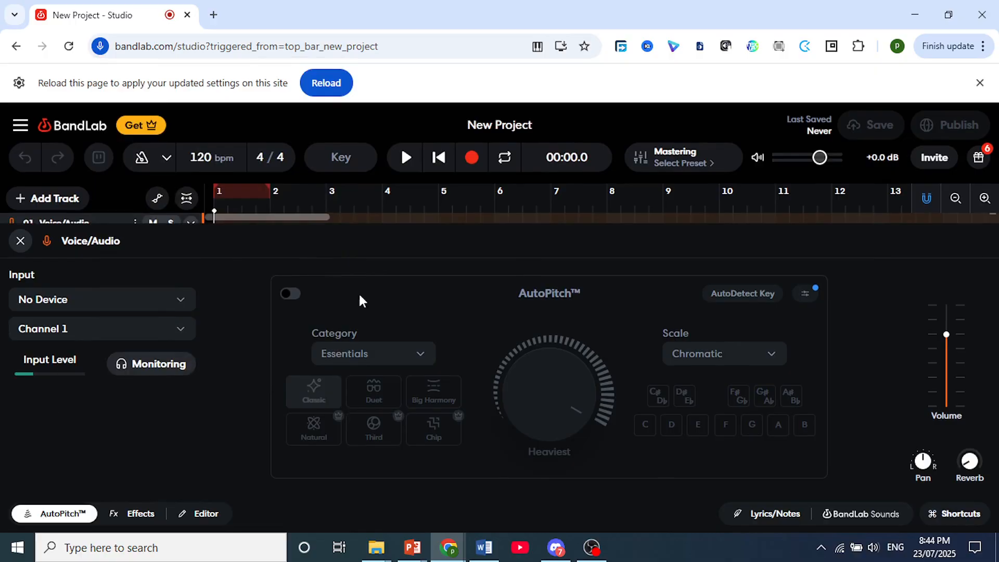
{"action": "left_click", "coordinate": [326, 84]}
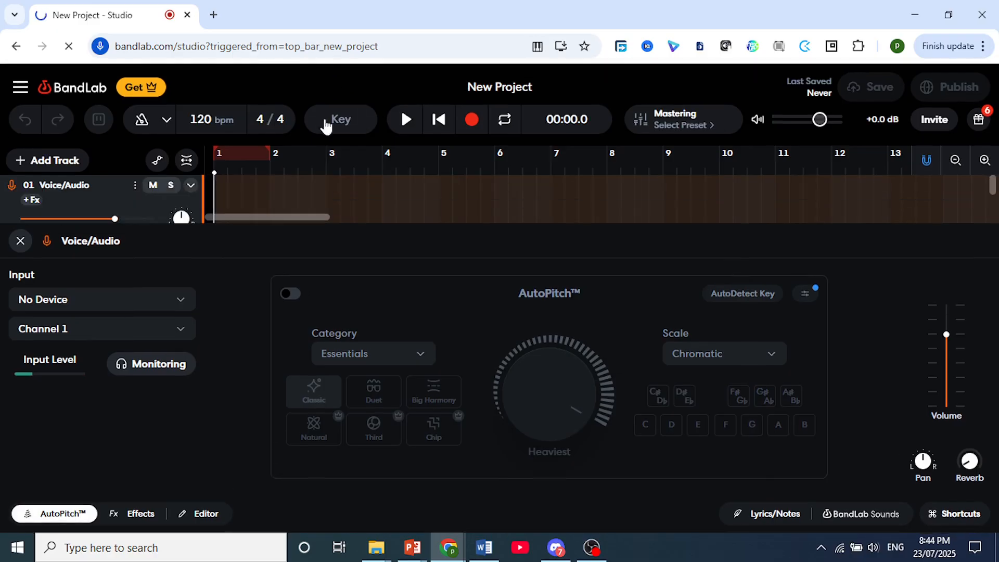